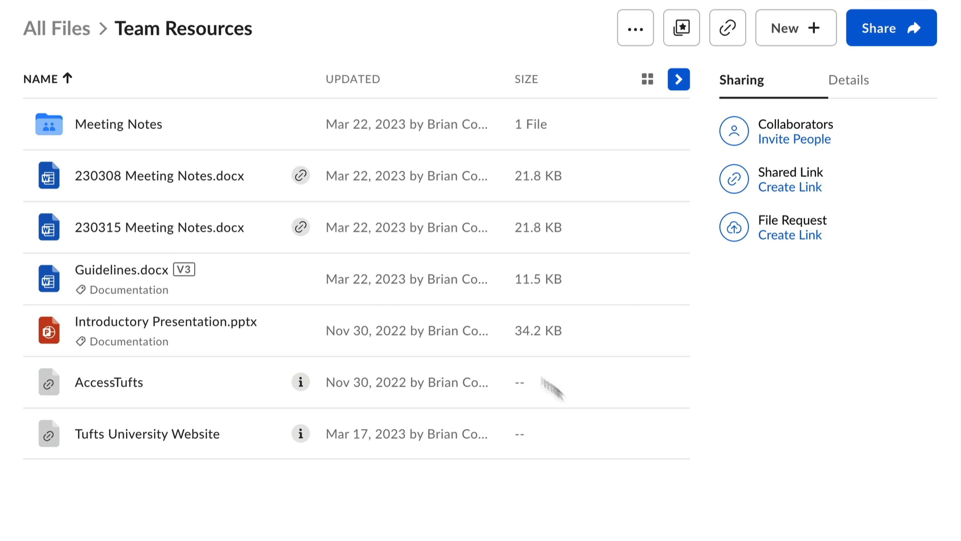
{"action": "mouse_move", "coordinate": [130, 130]}
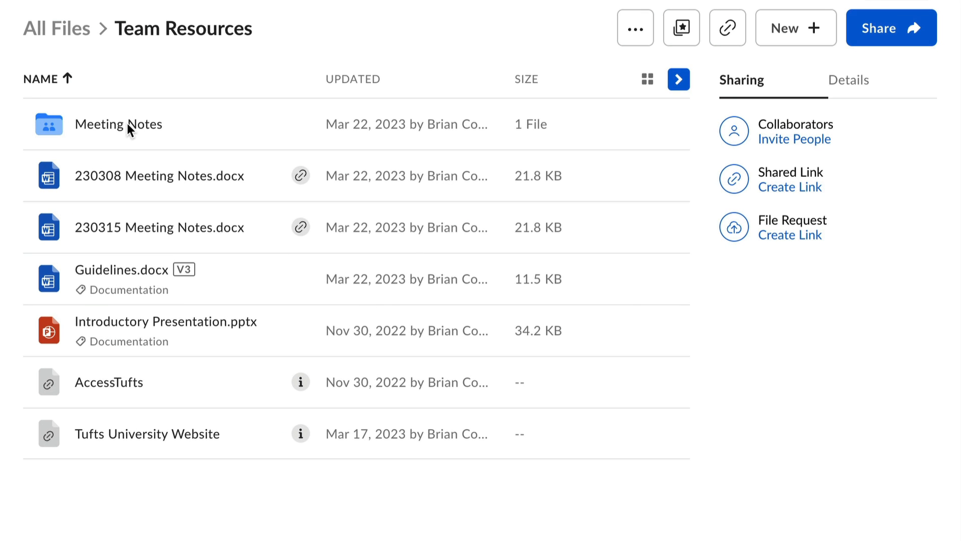
Open the Meeting Notes subfolder to view its document and collaborators
{"action": "double_click", "coordinate": [118, 125]}
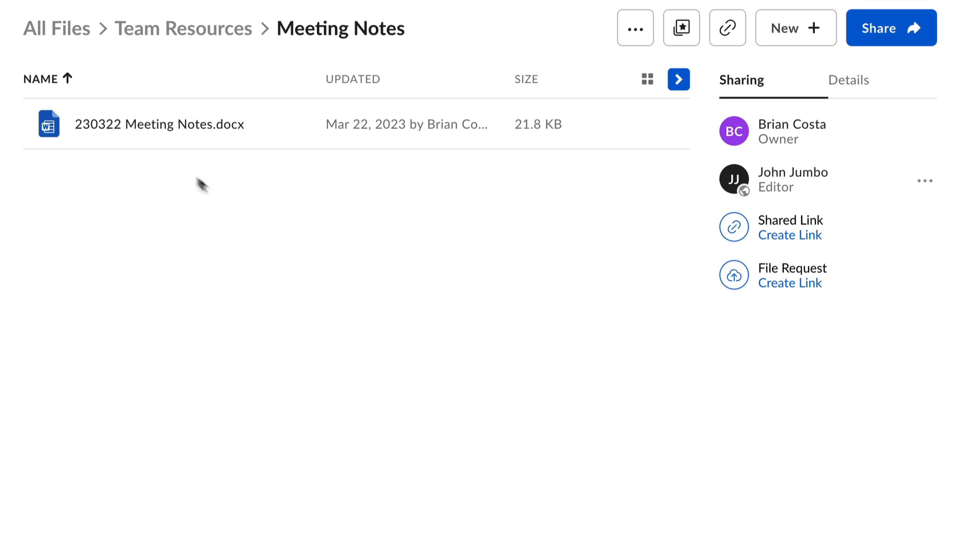
{"action": "mouse_move", "coordinate": [384, 237]}
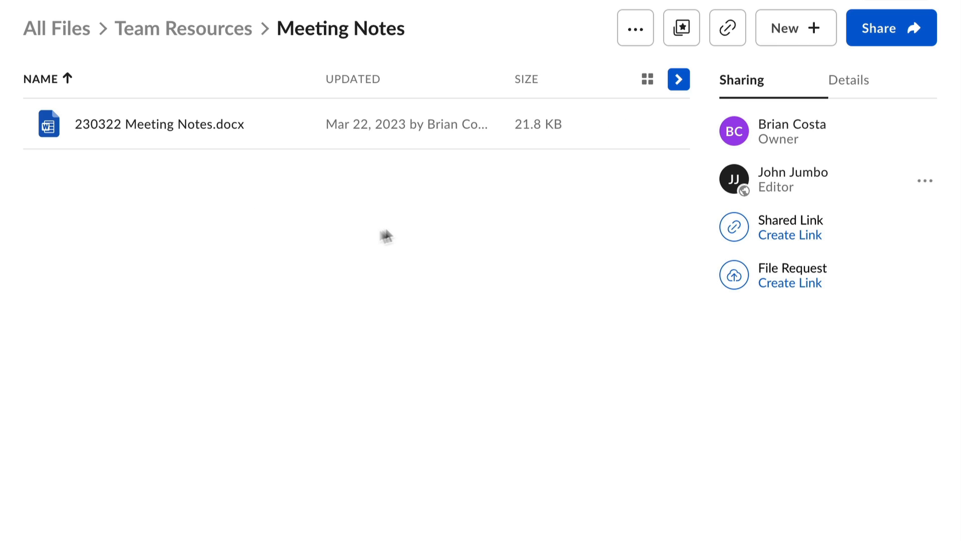
{"action": "mouse_move", "coordinate": [618, 124]}
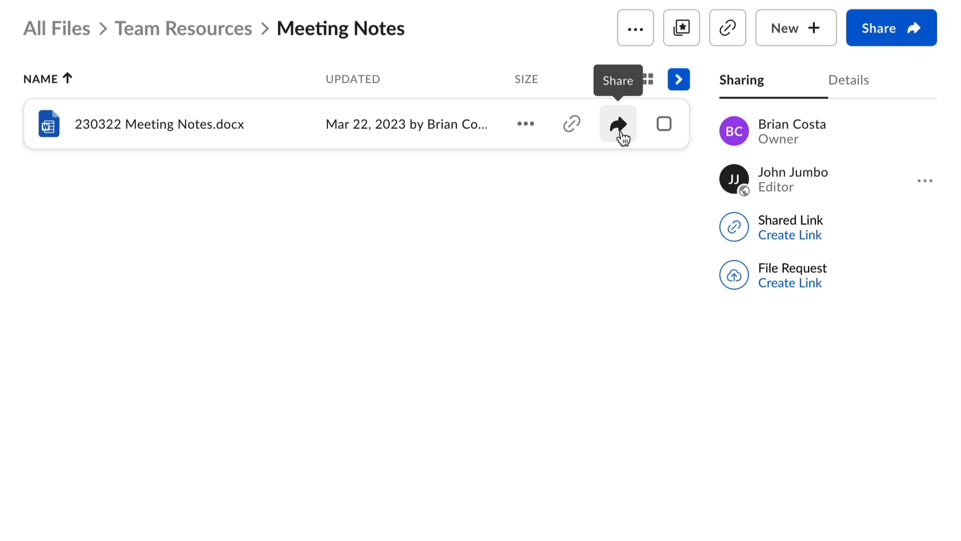
{"action": "left_click", "coordinate": [617, 124]}
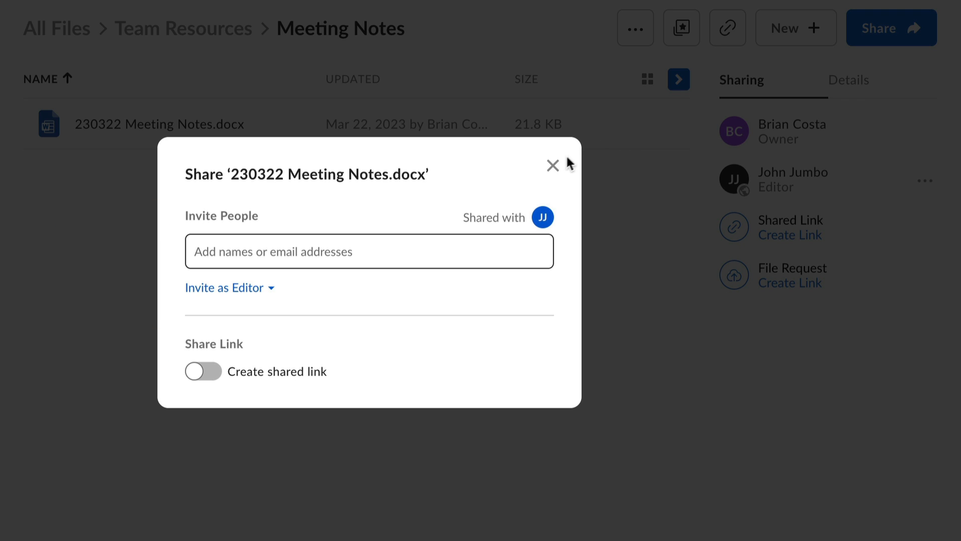
{"action": "left_click", "coordinate": [551, 166]}
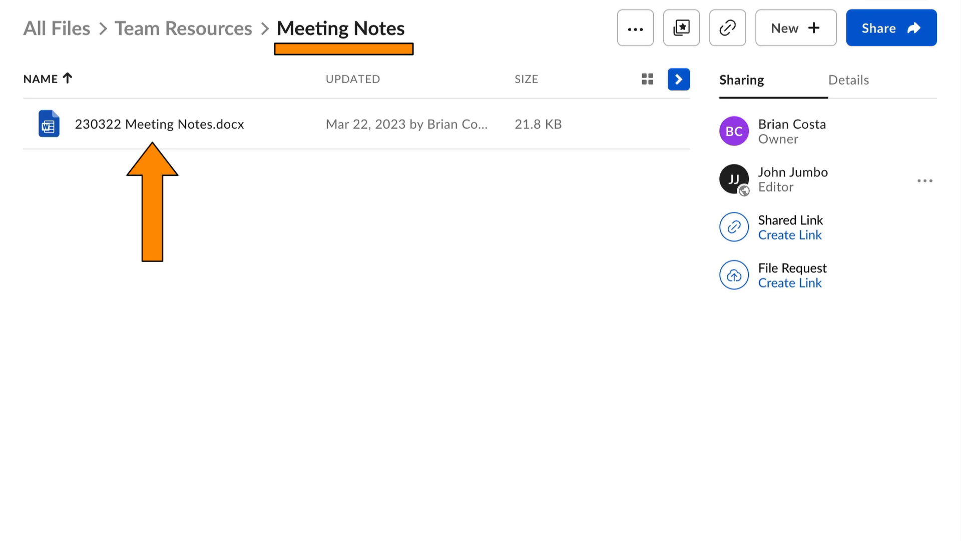
{"action": "mouse_move", "coordinate": [793, 179]}
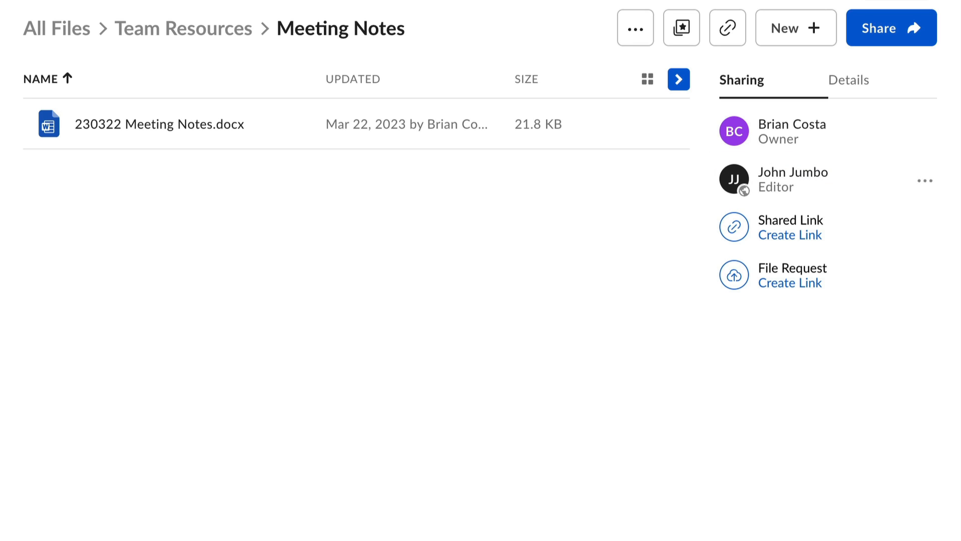
{"action": "mouse_move", "coordinate": [183, 28]}
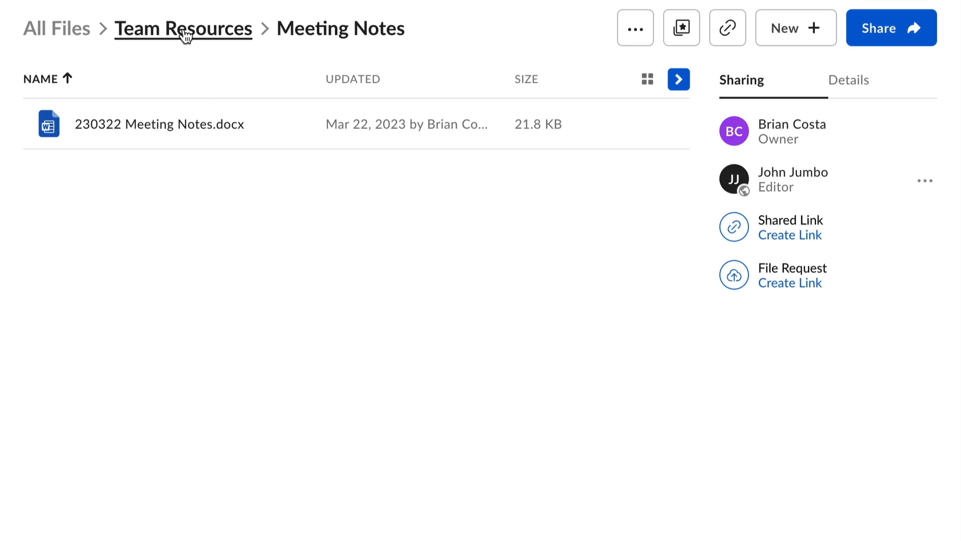
From Team Resources, start a Move or Copy of 230308 Meeting Notes.docx via More Options
{"action": "left_click", "coordinate": [182, 28]}
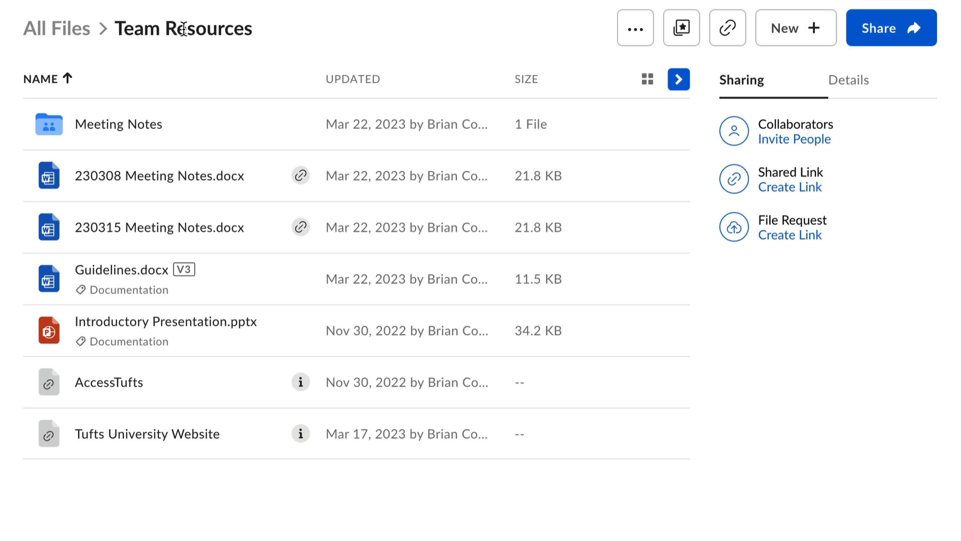
{"action": "mouse_move", "coordinate": [432, 50]}
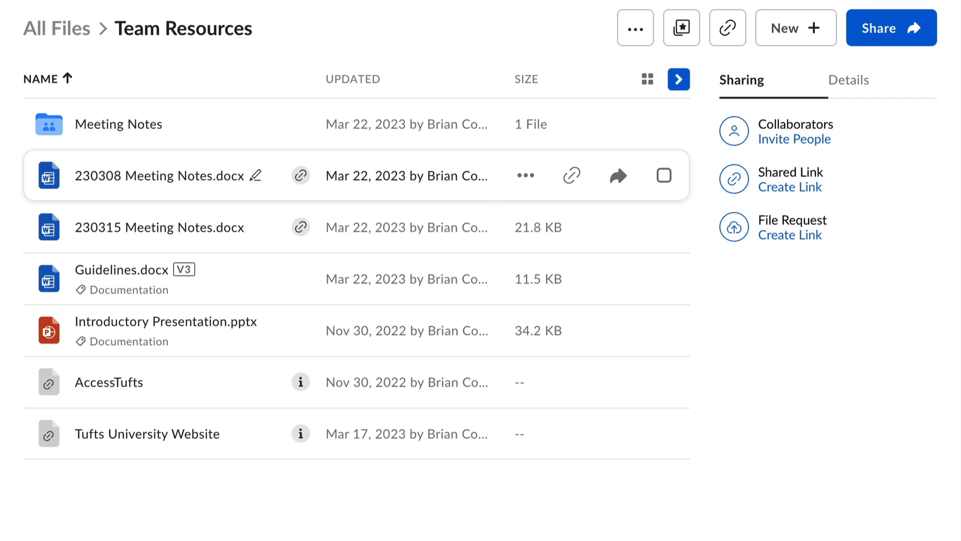
{"action": "left_click", "coordinate": [664, 175]}
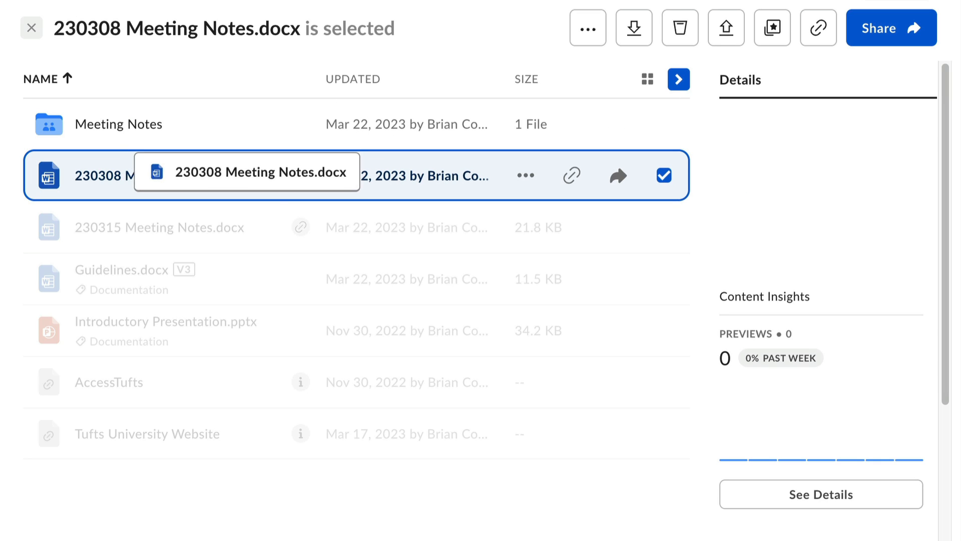
{"action": "mouse_move", "coordinate": [525, 176]}
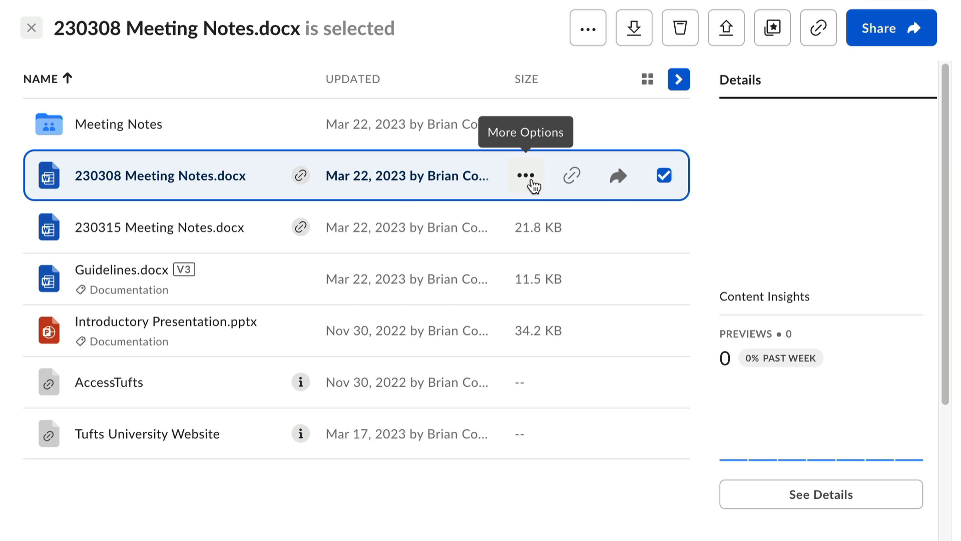
{"action": "left_click", "coordinate": [526, 175]}
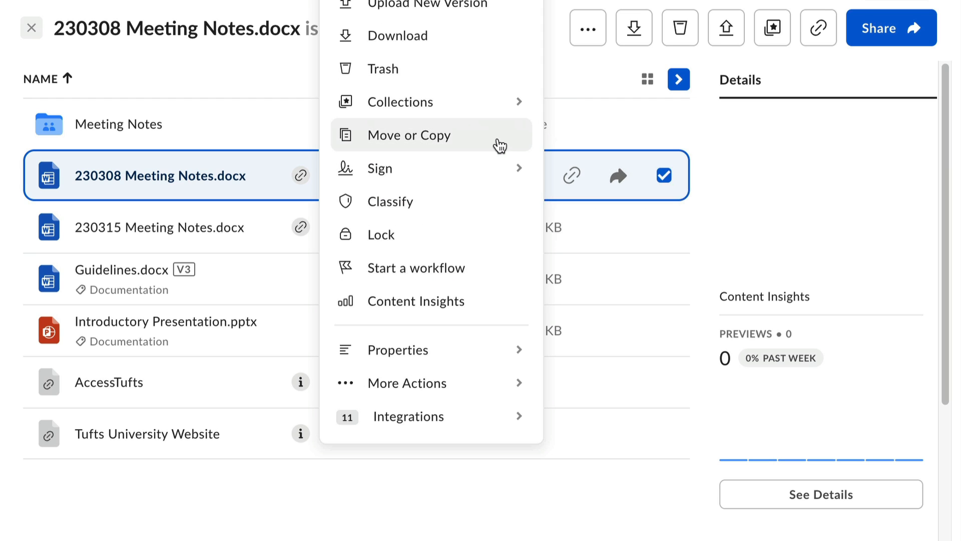
{"action": "left_click", "coordinate": [408, 135]}
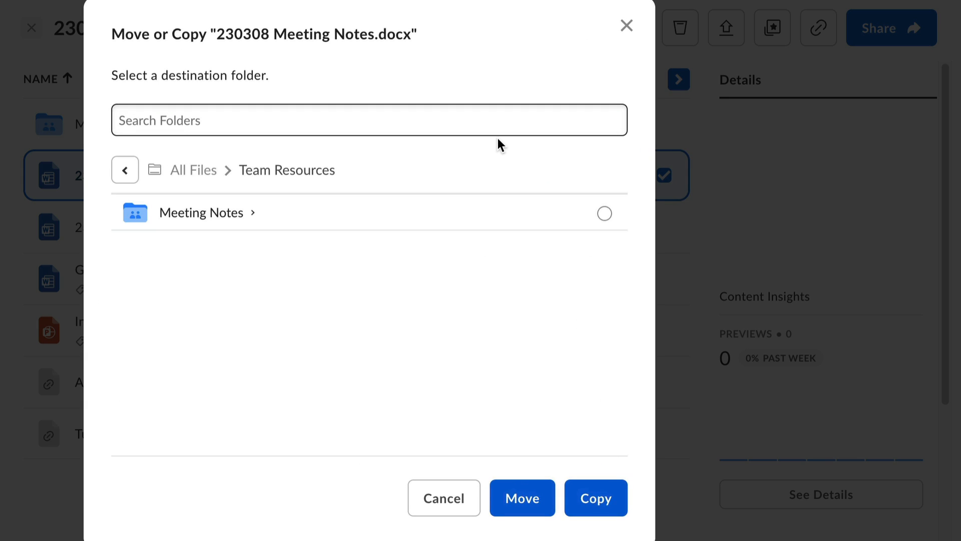
Navigate the dialog up to All Files and scroll the top-level destination folders
{"action": "type", "text": "Box"}
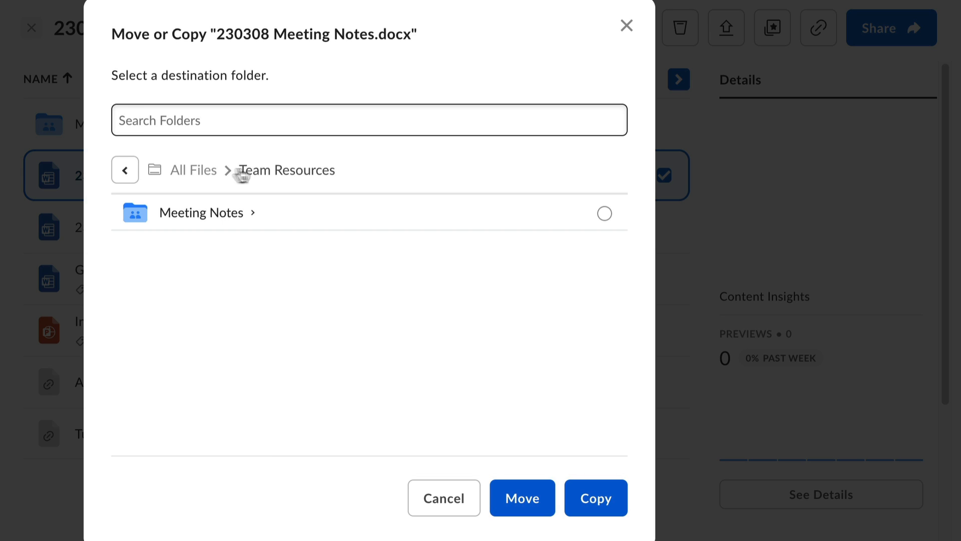
{"action": "left_click", "coordinate": [125, 170]}
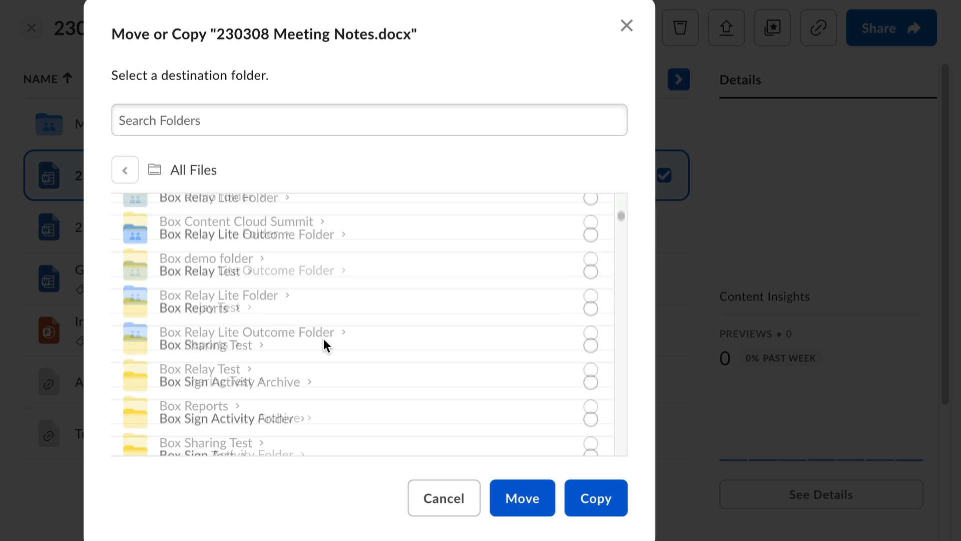
{"action": "scroll", "scroll_direction": "down", "scroll_amount": 3}
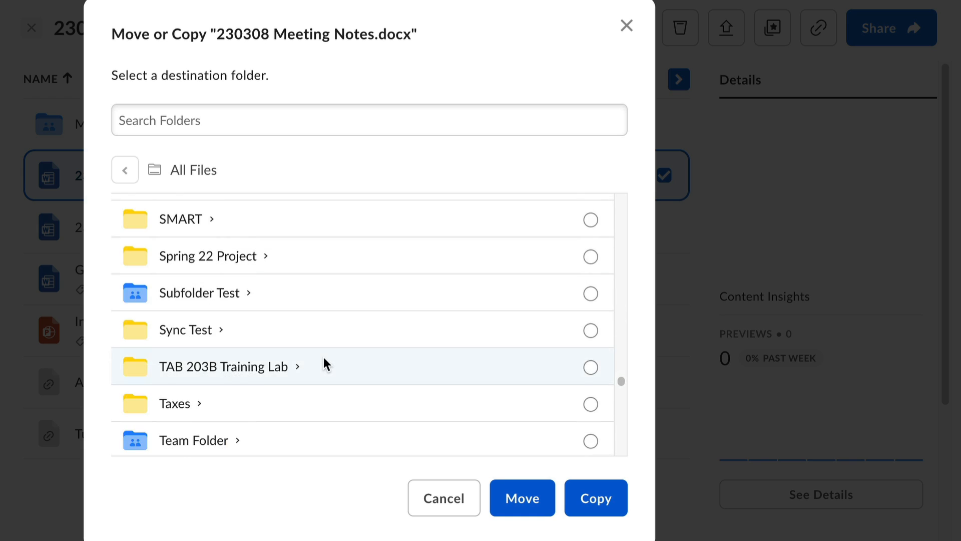